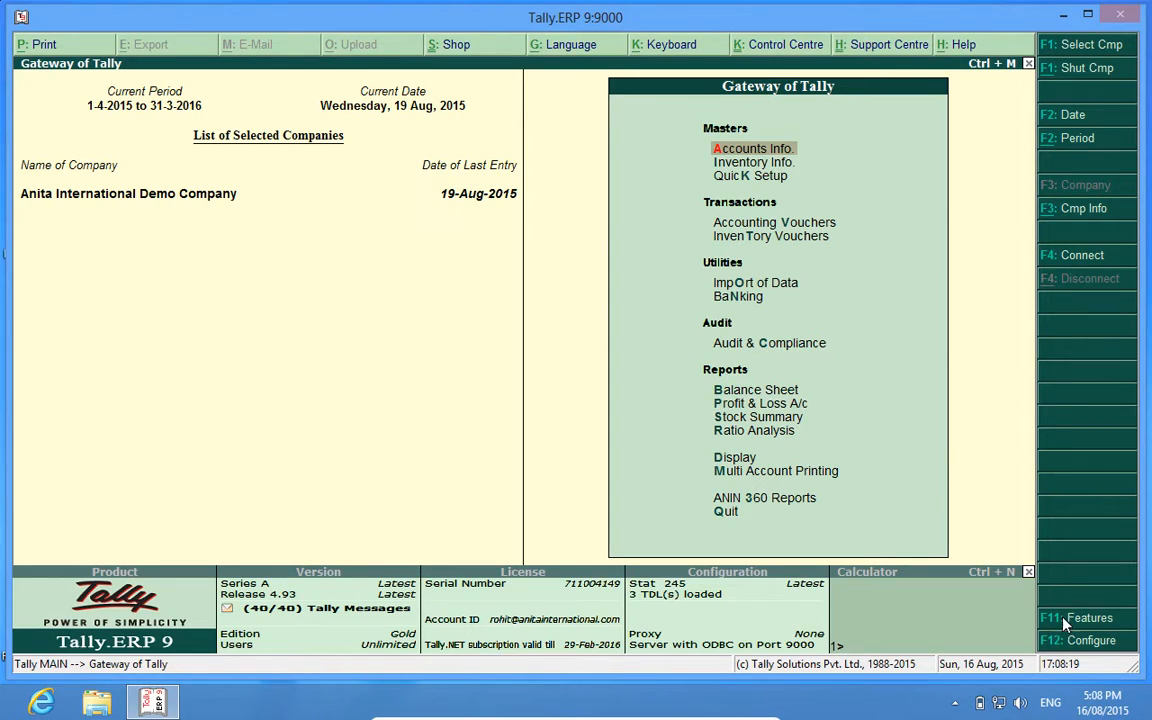
- Enable Stop Negative Stock in Voucher under the company's Add-On billing features via F11
click(1088, 616)
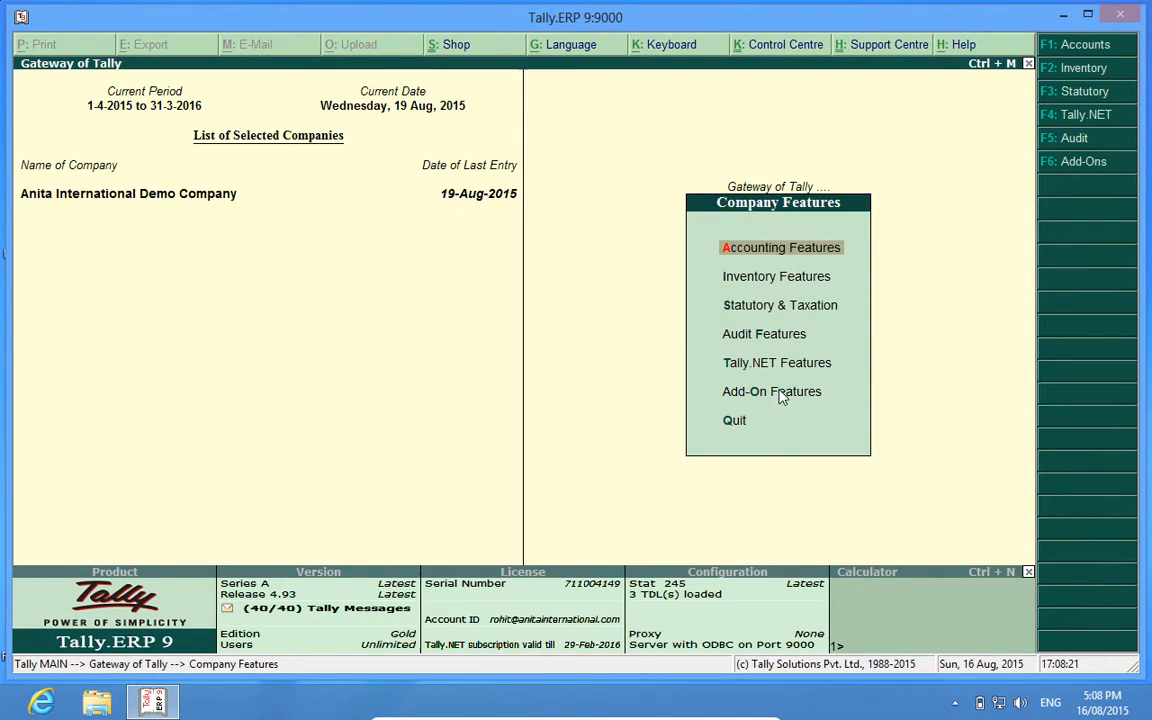
click(772, 390)
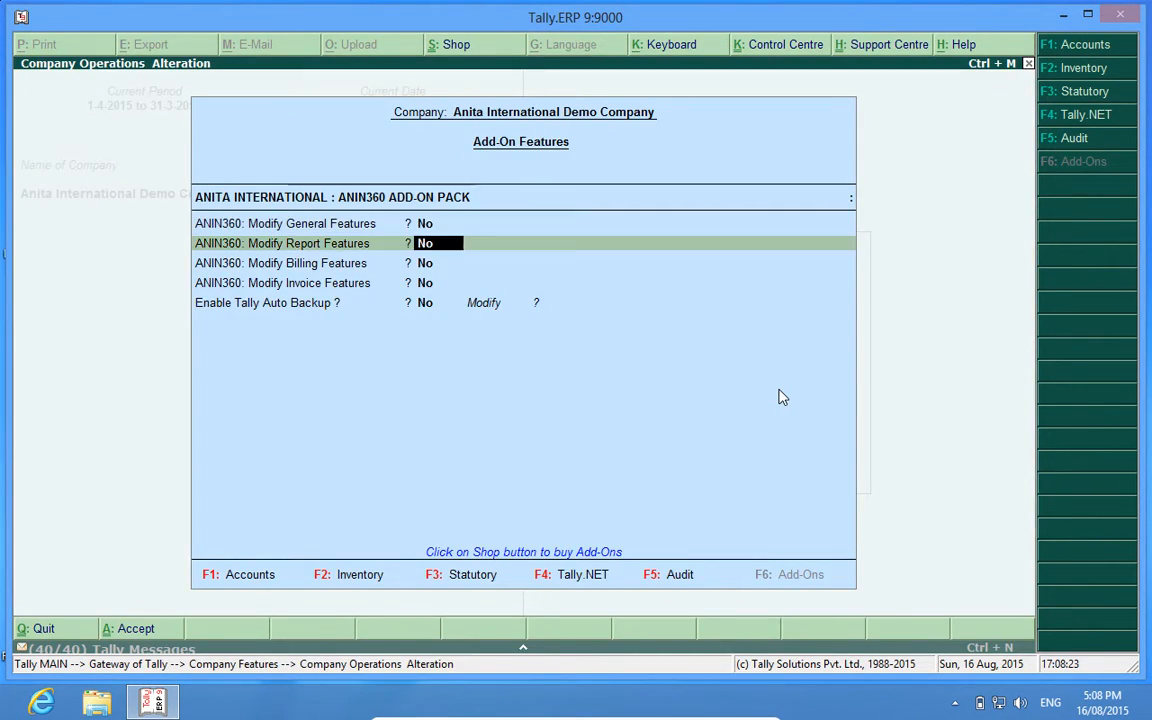
key(down)
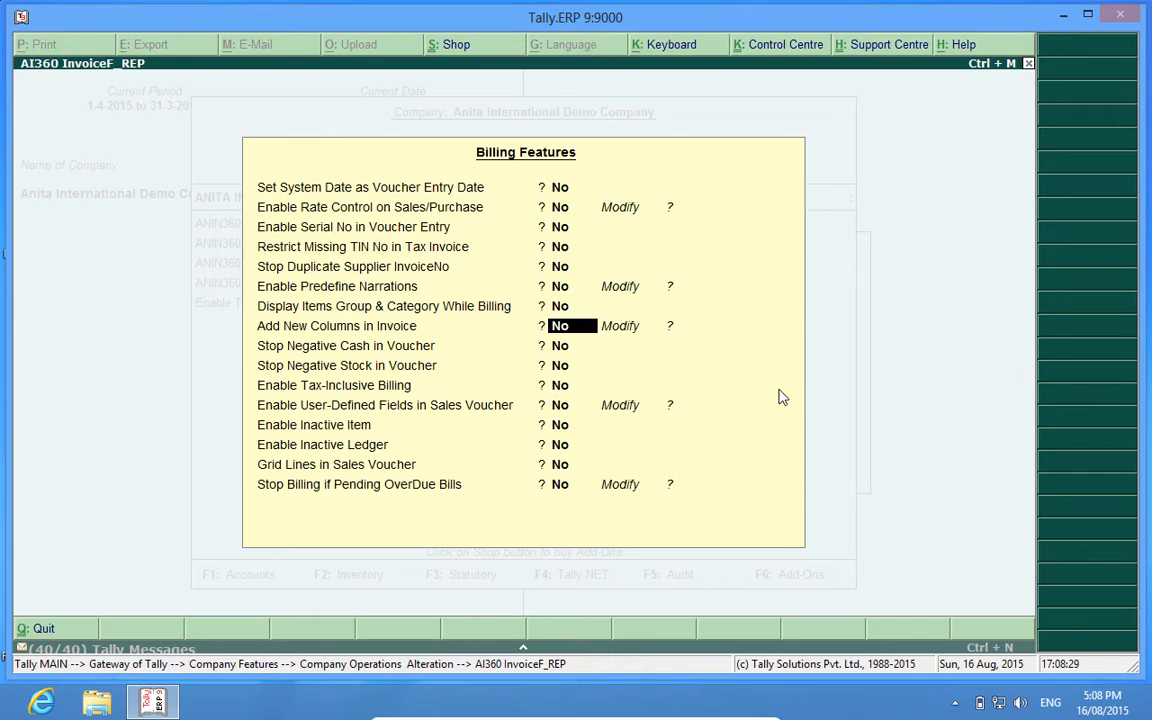
key(Down)
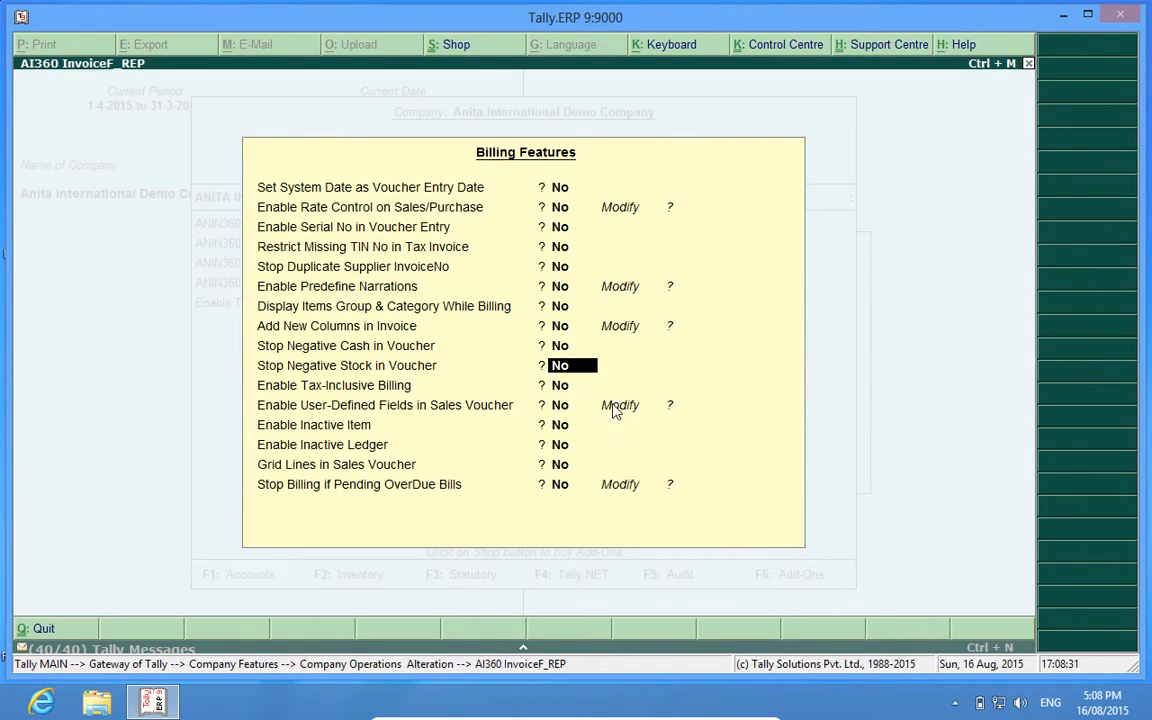
mouse_move(360, 384)
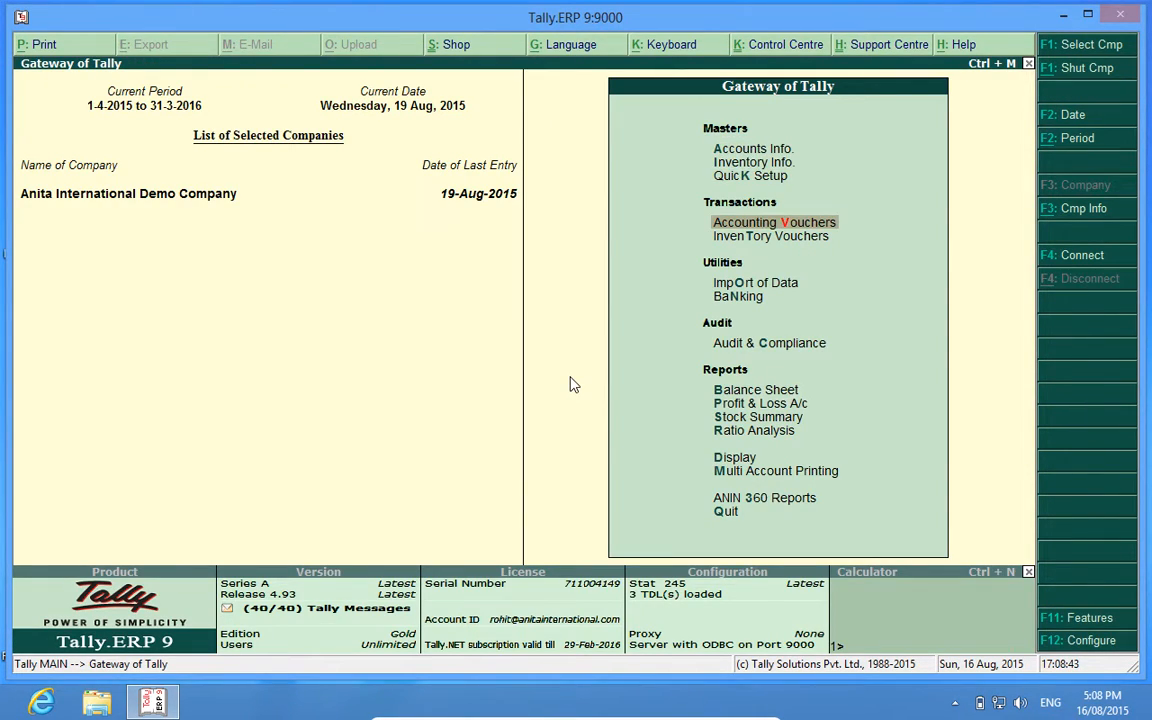
- Begin a Sales voucher from Accounting Vouchers with Customer 1 as party and Dell Laptop as item
click(774, 222)
text(Sales)
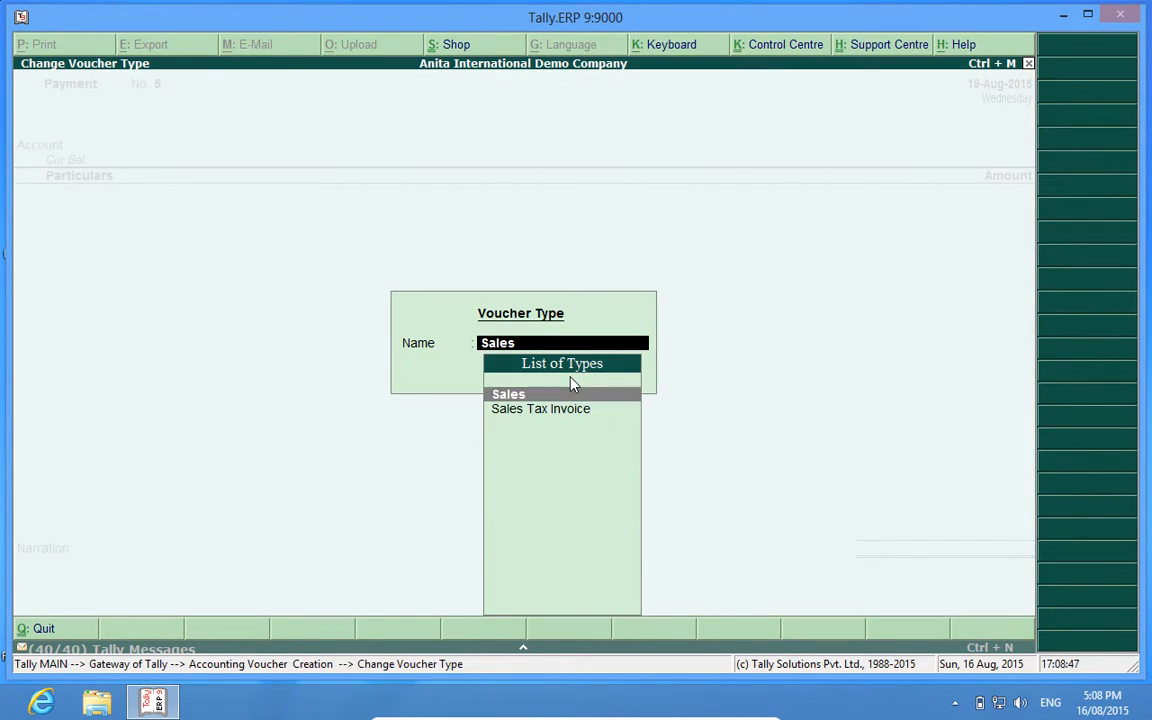
click(508, 392)
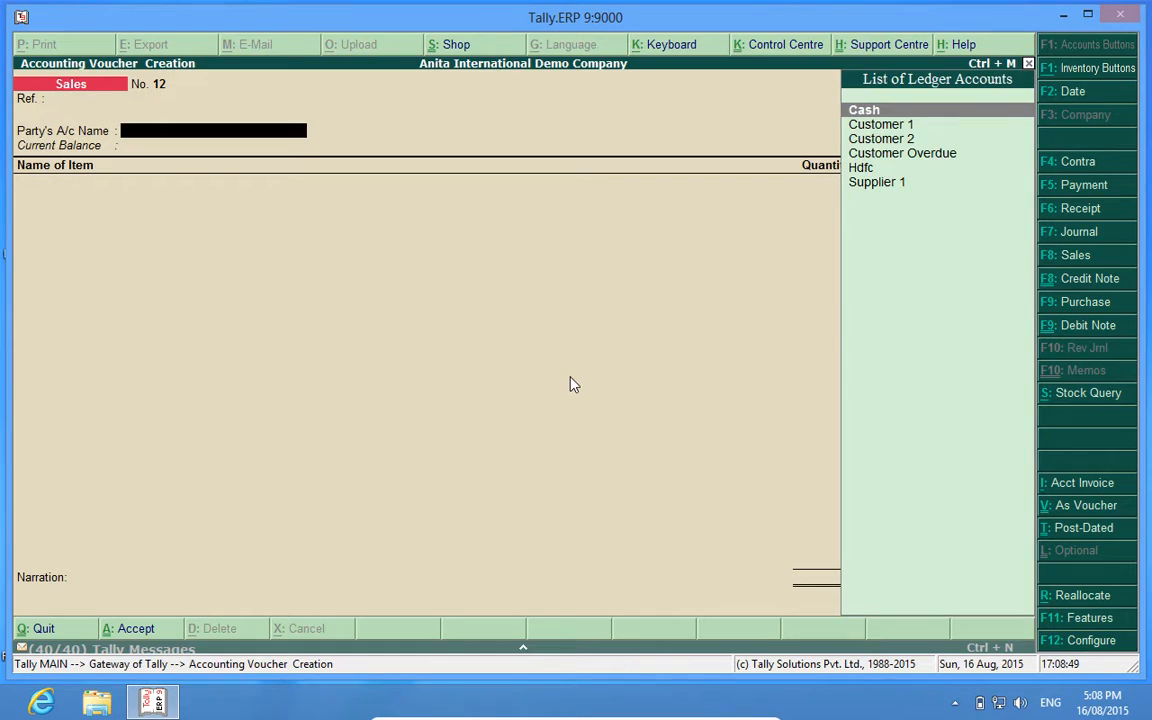
click(880, 124)
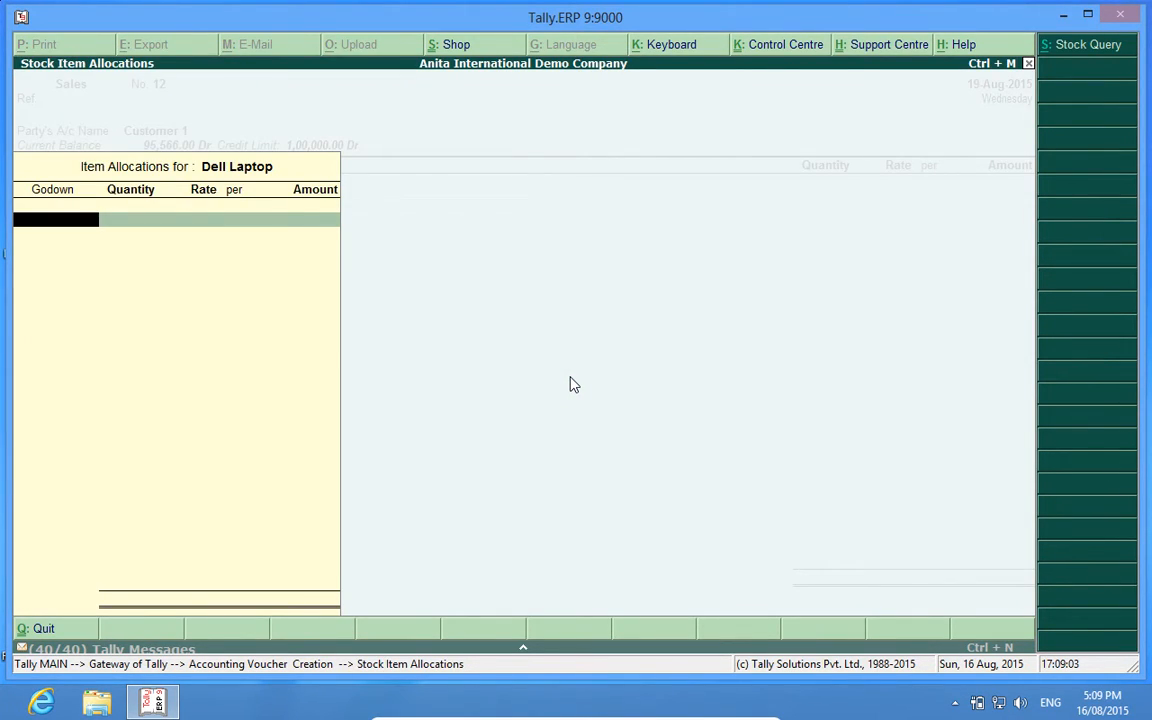
- Allocate 10 Dell Laptops from Main Location, hit the Negative Stock block, and abandon the voucher
click(56, 218)
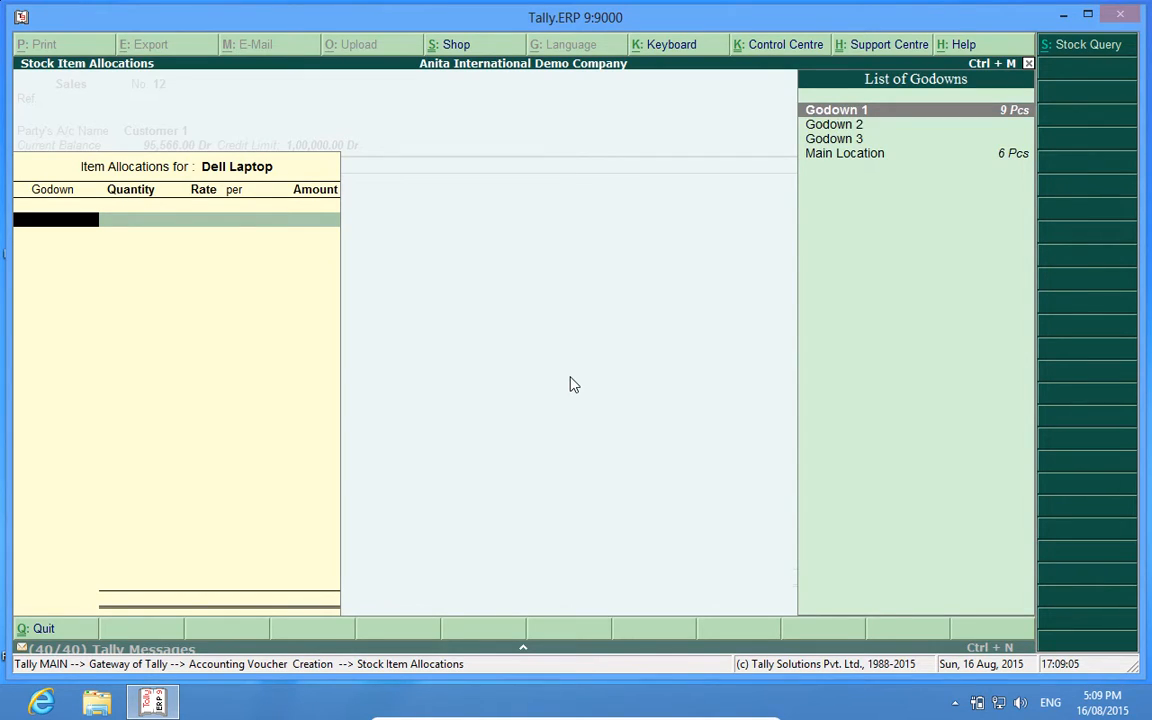
key(down)
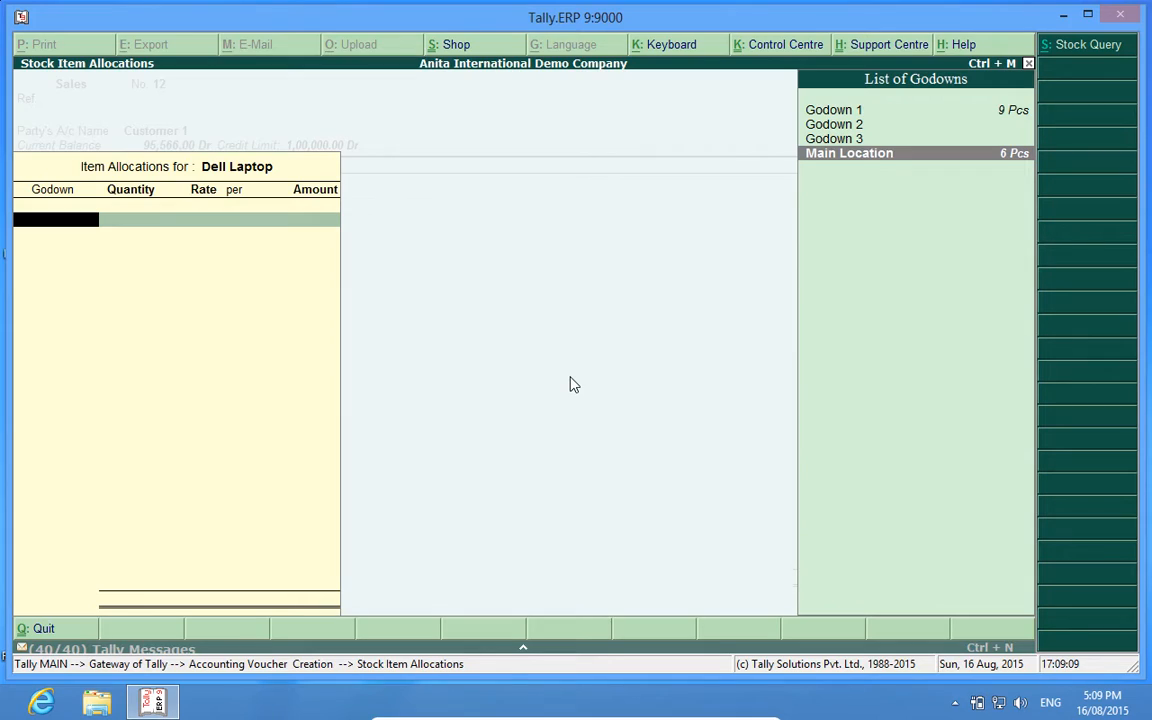
click(848, 152)
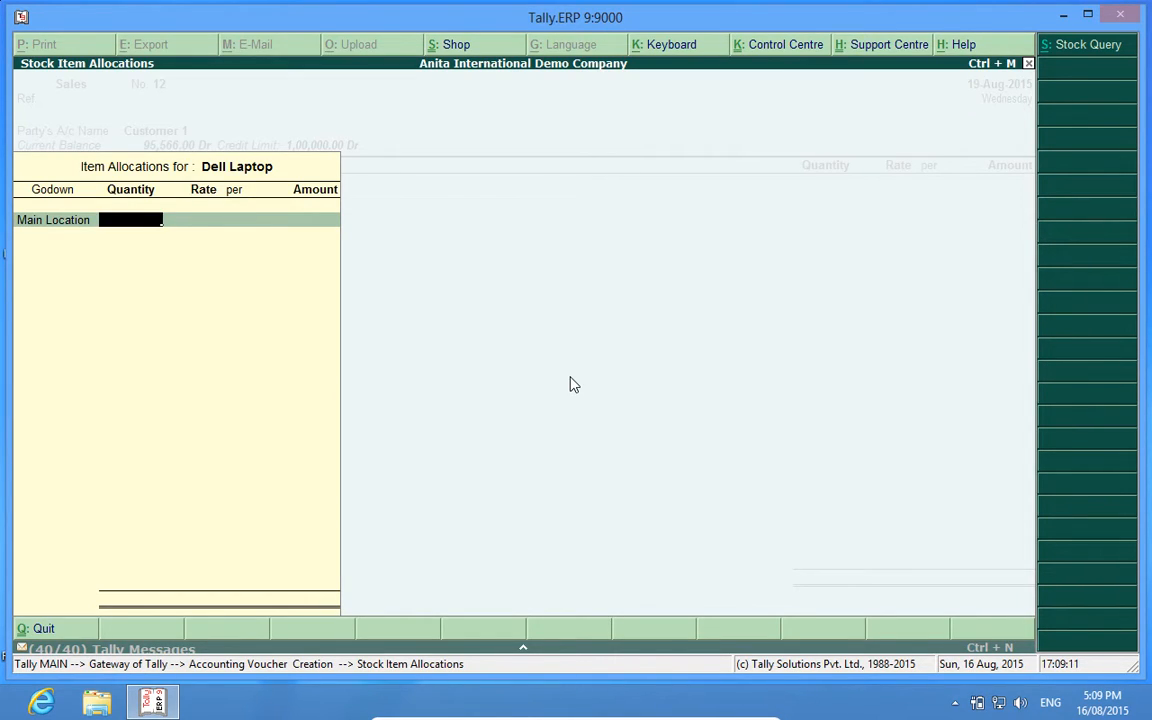
text(10)
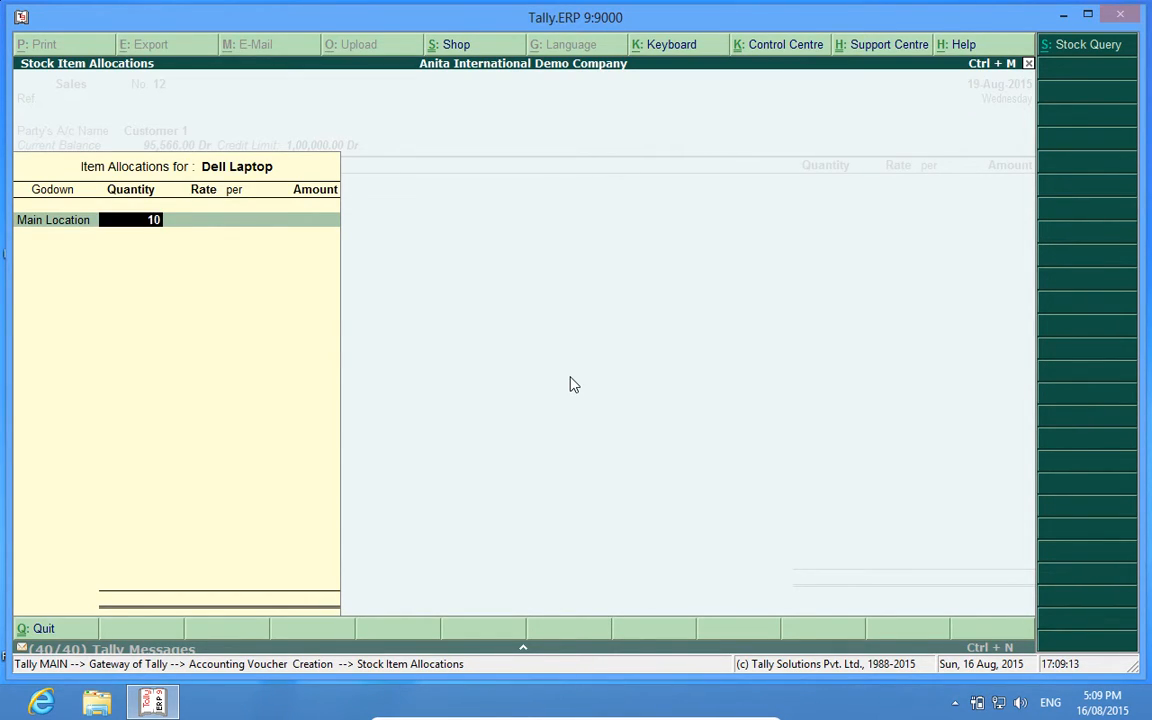
key(enter)
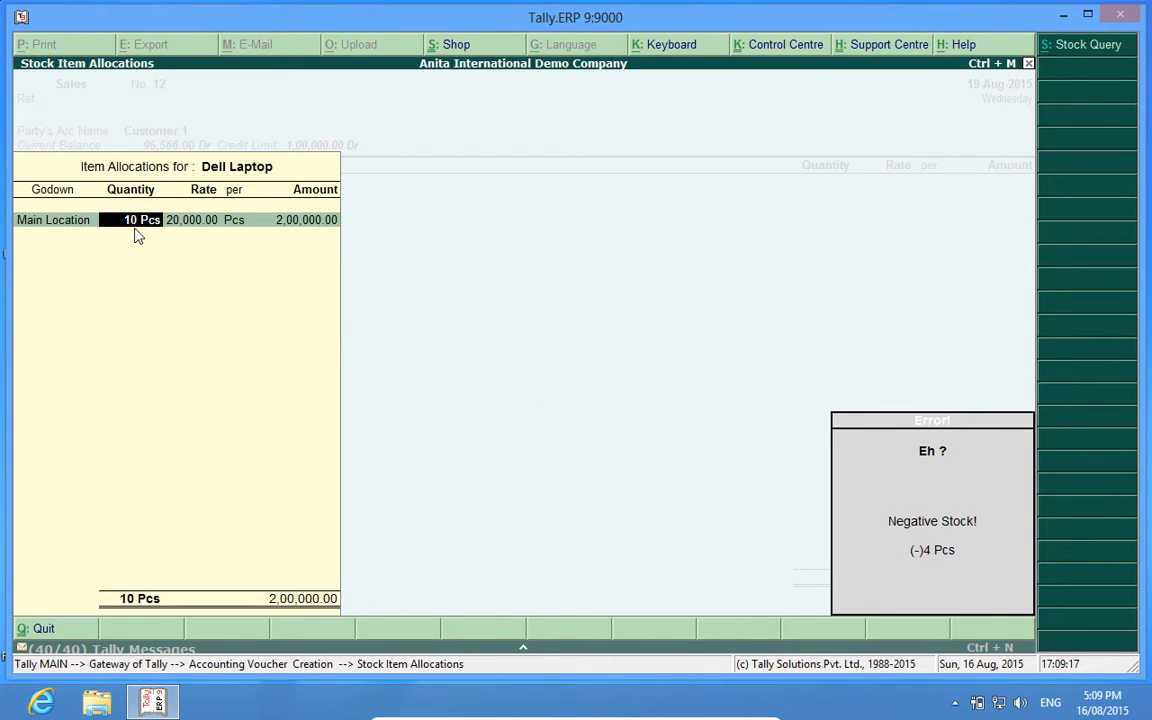
mouse_move(276, 336)
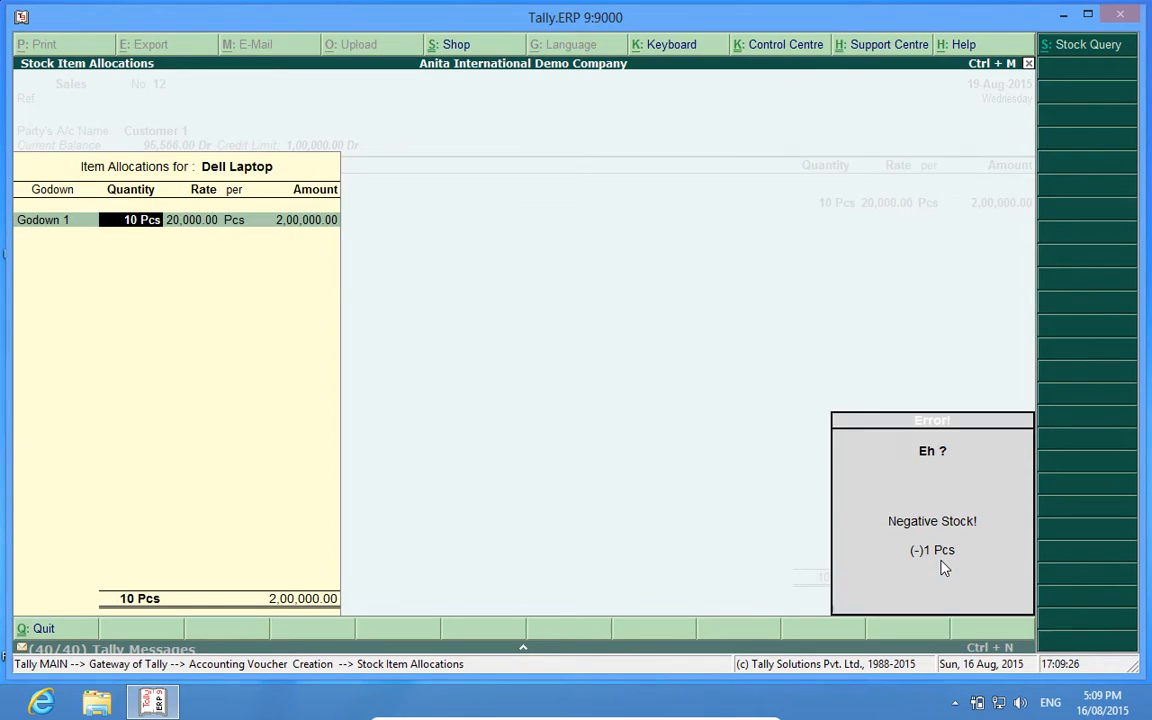
mouse_move(104, 248)
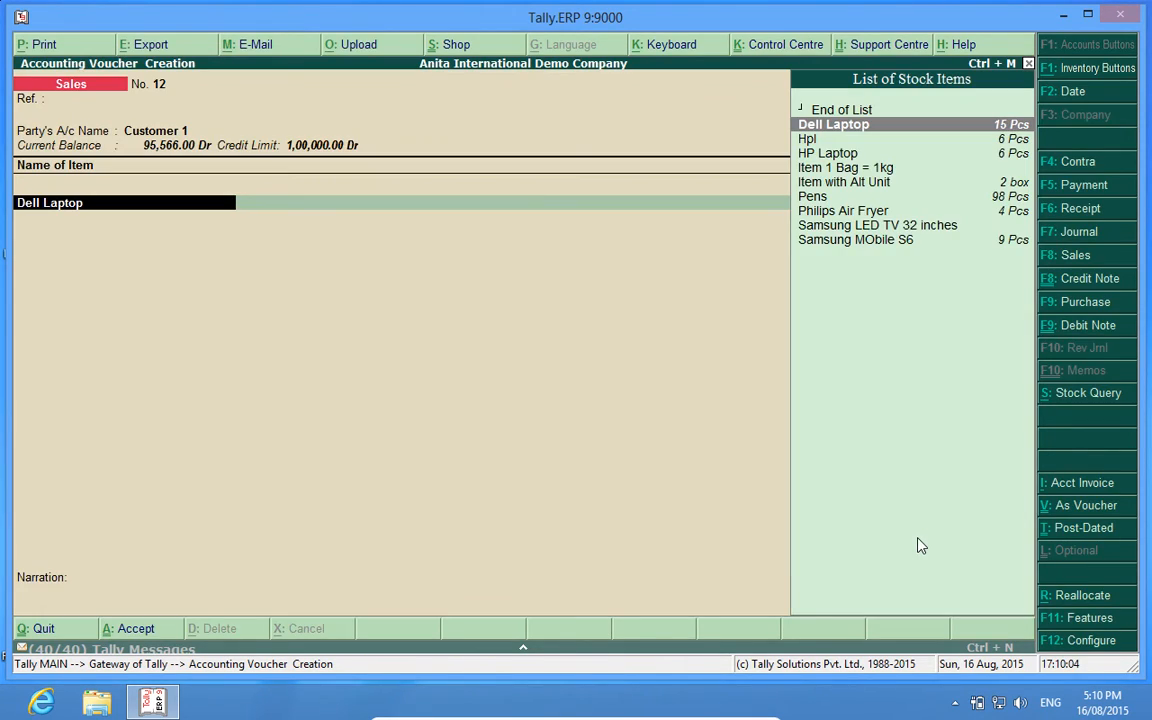
key(Escape)
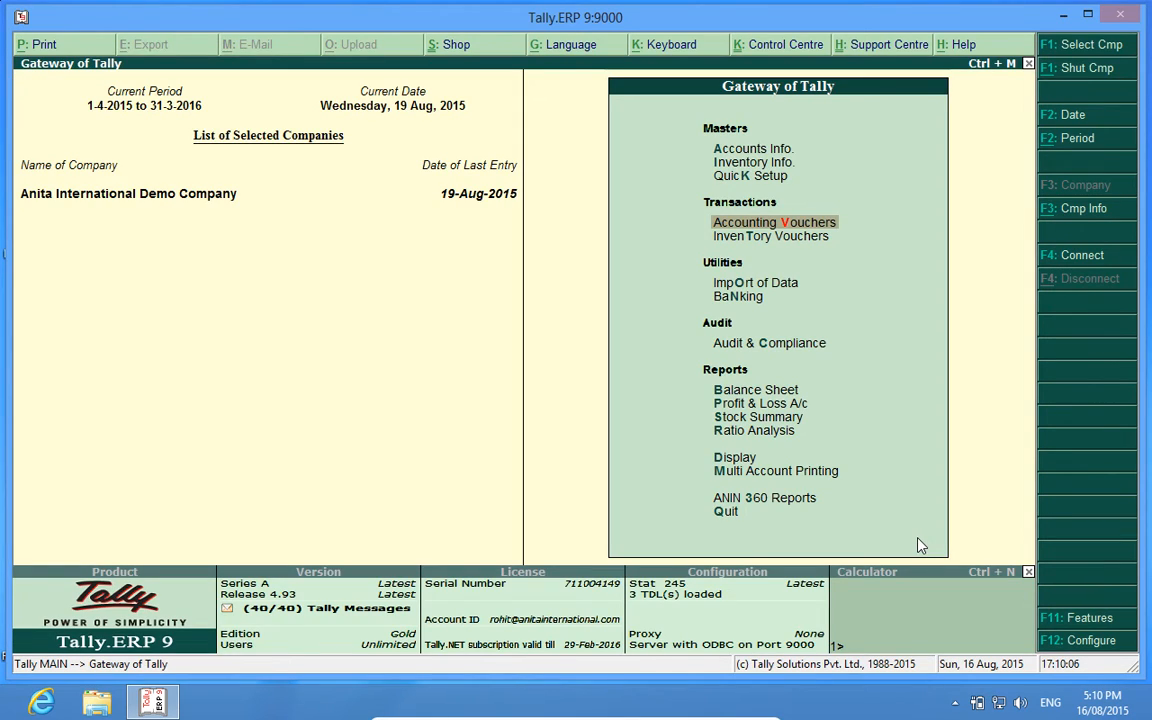